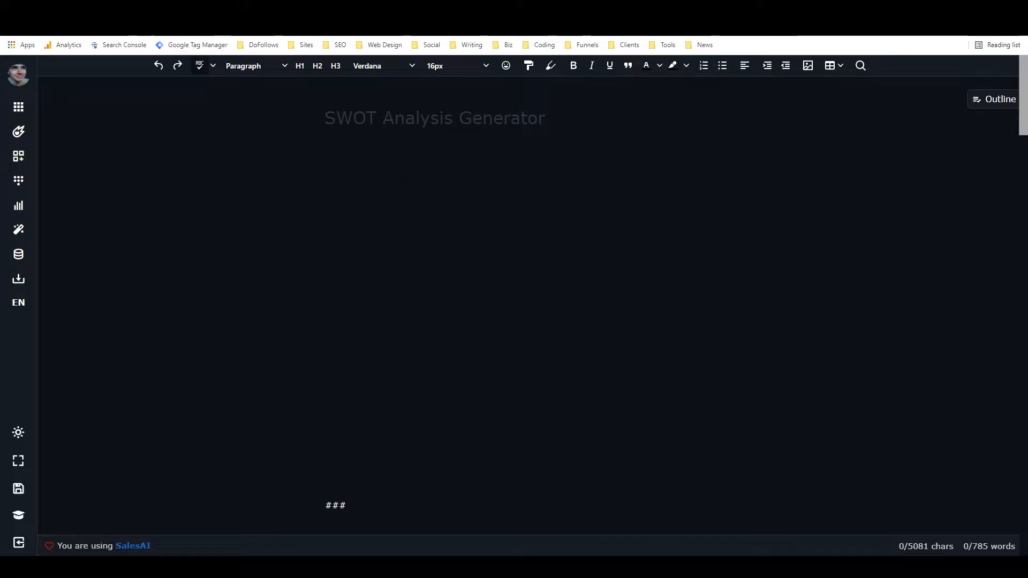
Focus the empty document, glance at saved workflows, then show the Frameworks library
{"action": "left_click", "coordinate": [325, 183]}
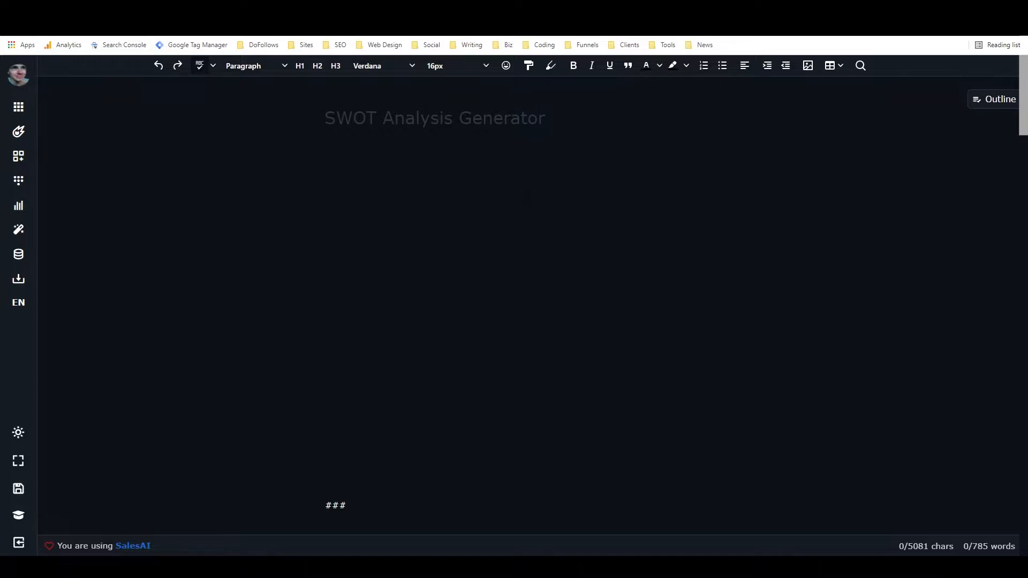
{"action": "left_click", "coordinate": [326, 184]}
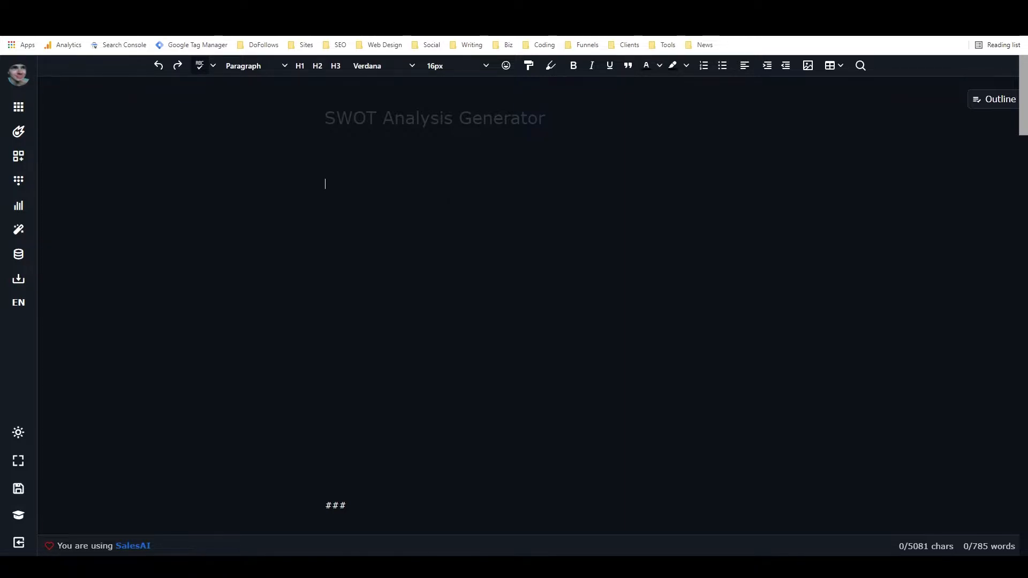
{"action": "mouse_move", "coordinate": [18, 156]}
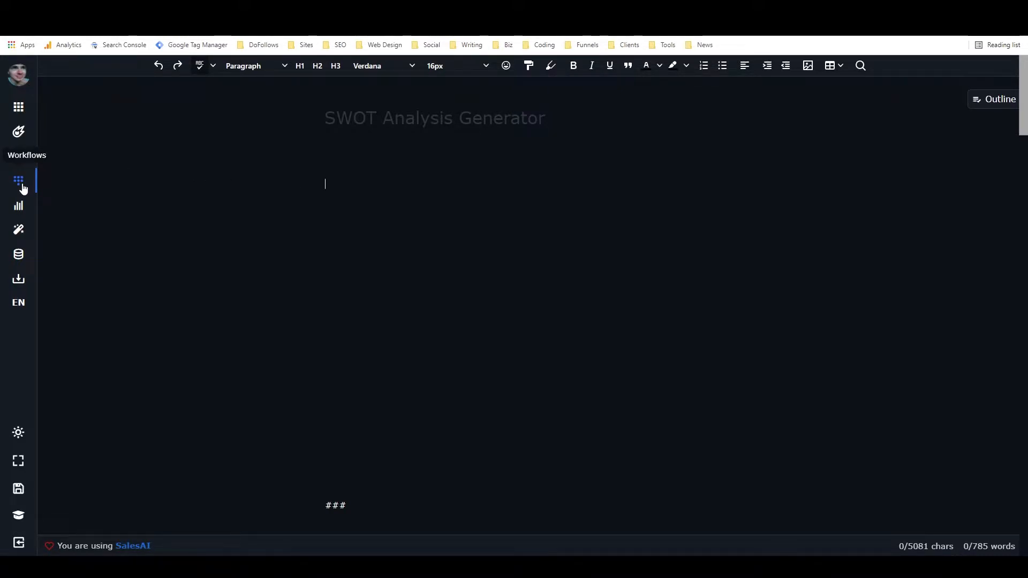
{"action": "left_click", "coordinate": [18, 180]}
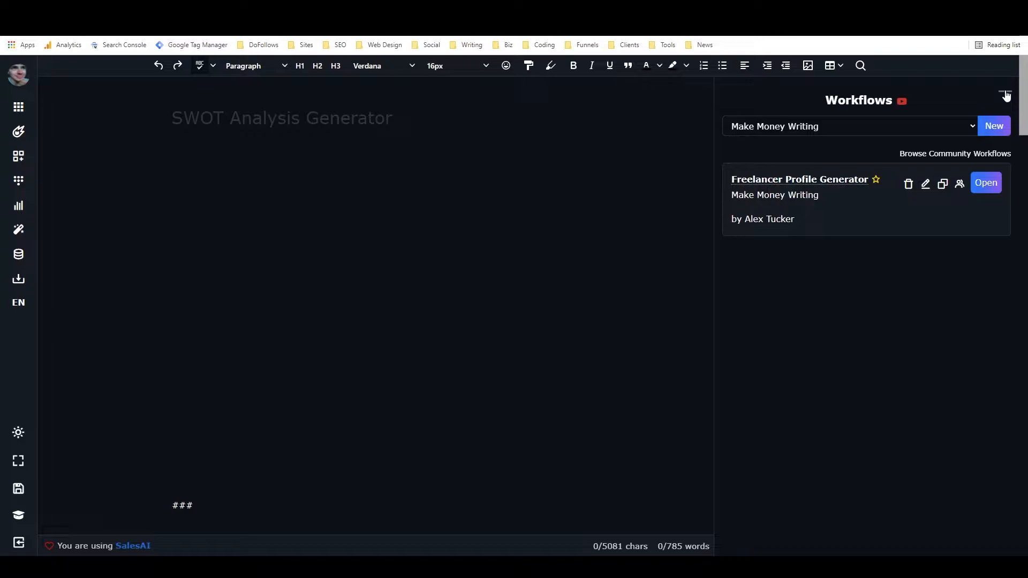
{"action": "left_click", "coordinate": [1007, 95]}
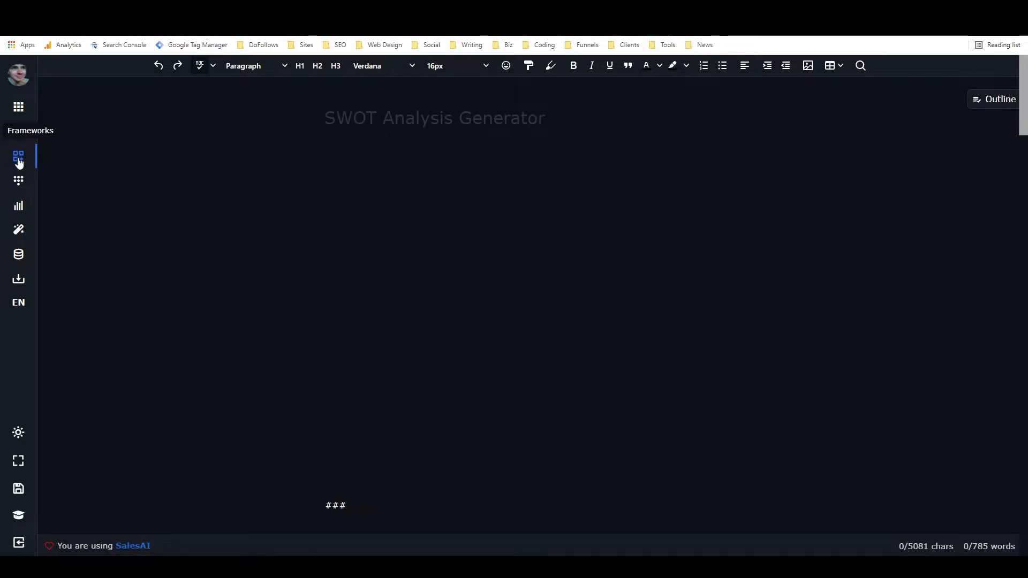
{"action": "left_click", "coordinate": [18, 156]}
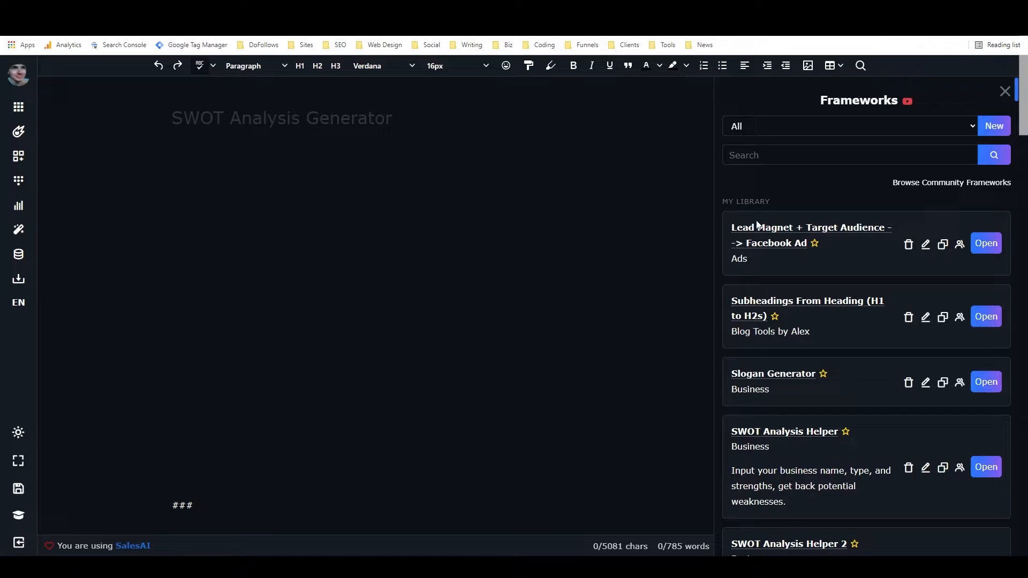
{"action": "mouse_move", "coordinate": [749, 200]}
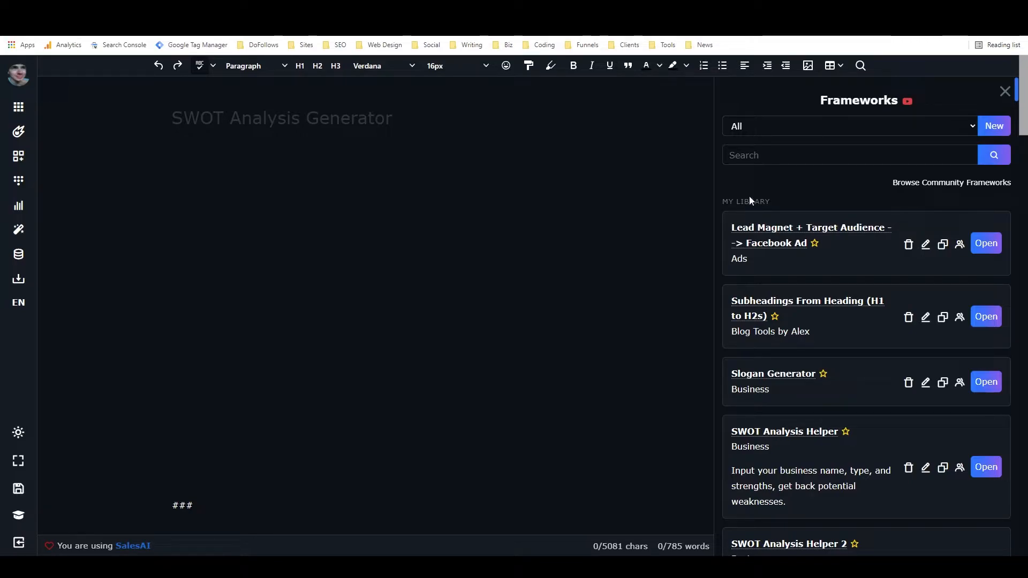
{"action": "mouse_move", "coordinate": [751, 202]}
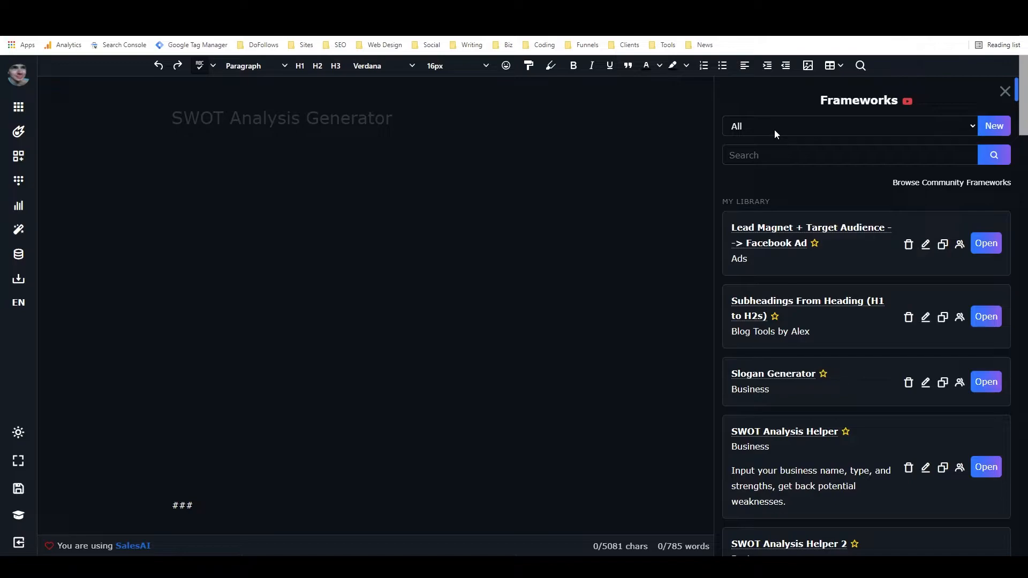
Filter the Frameworks library to the Business category
{"action": "left_click", "coordinate": [846, 125]}
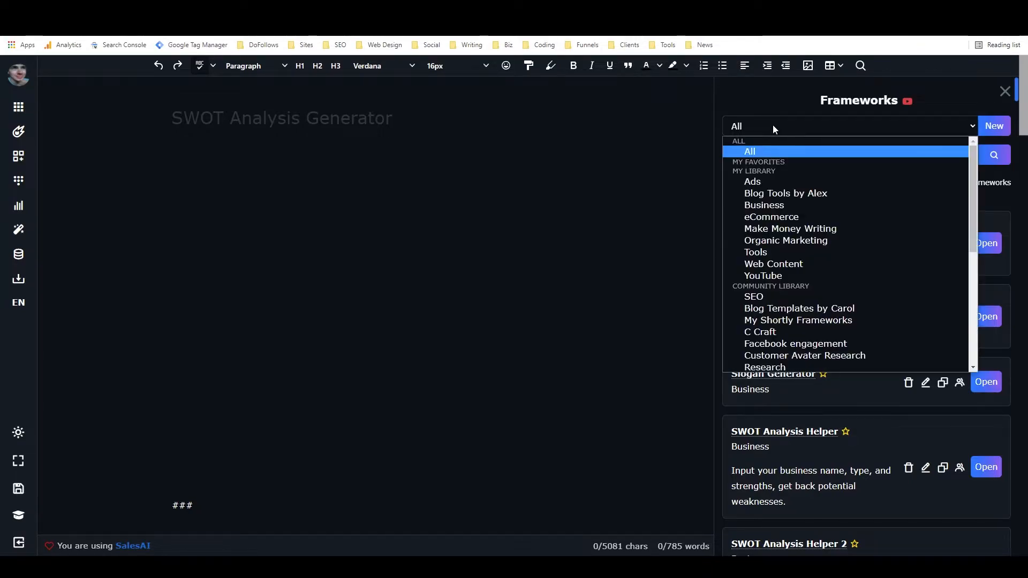
{"action": "left_click", "coordinate": [764, 205]}
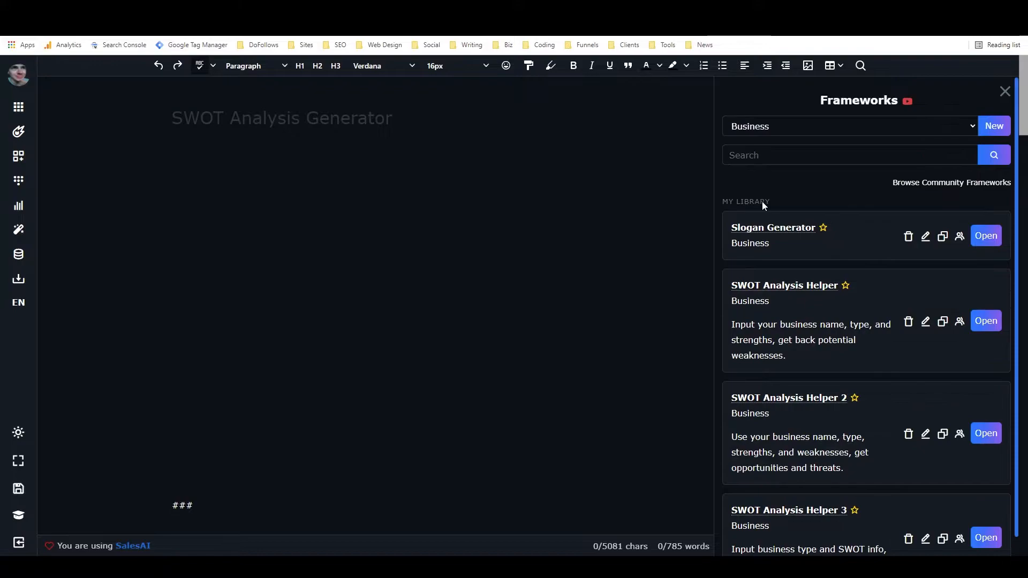
{"action": "mouse_move", "coordinate": [872, 242]}
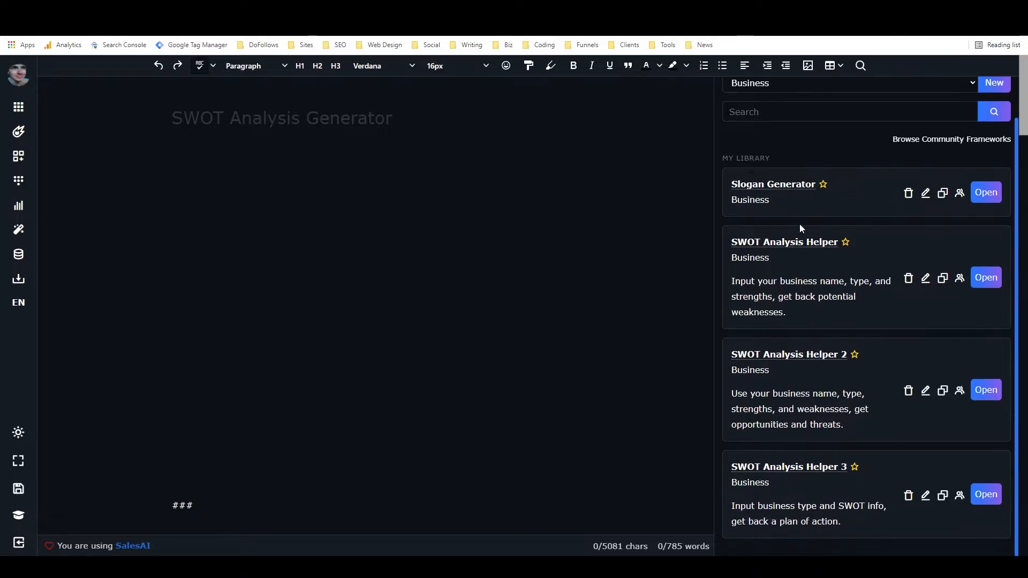
{"action": "mouse_move", "coordinate": [823, 254]}
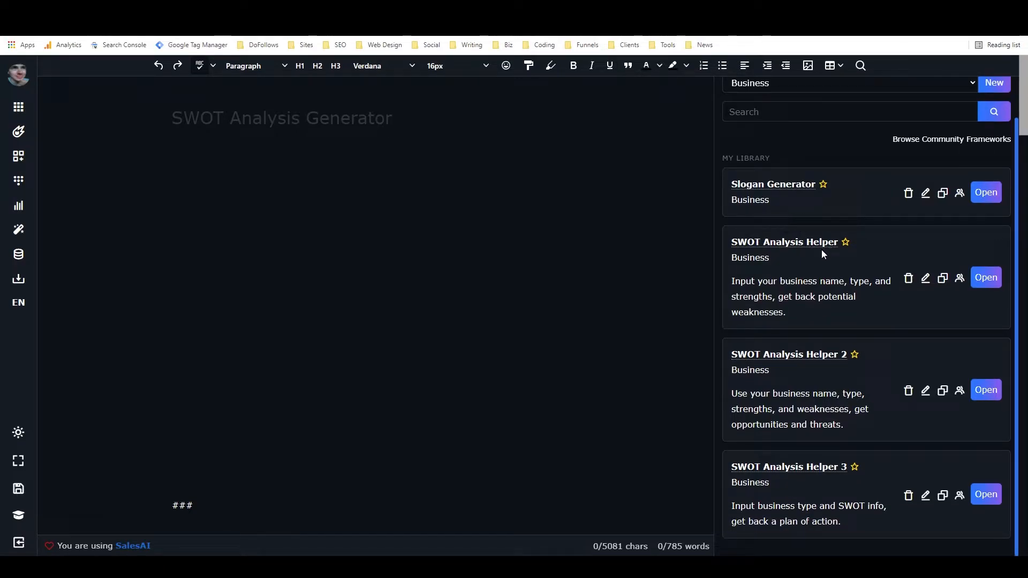
{"action": "mouse_move", "coordinate": [760, 494]}
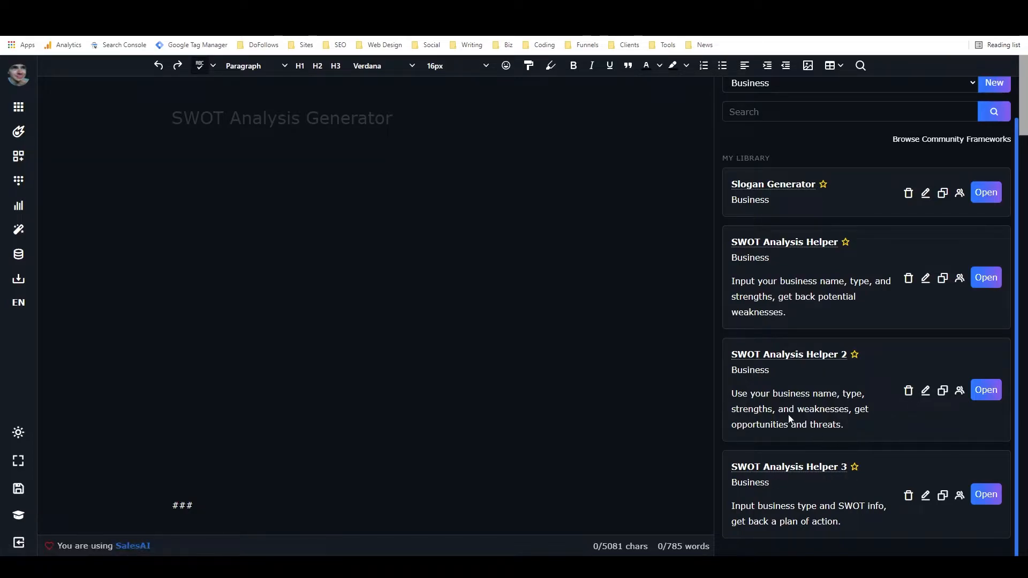
{"action": "mouse_move", "coordinate": [770, 251]}
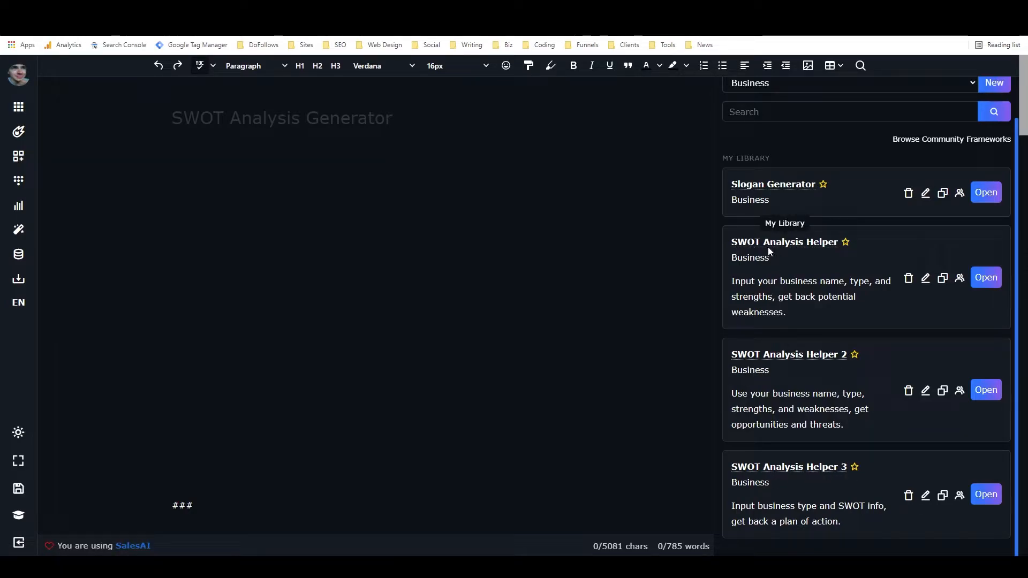
{"action": "mouse_move", "coordinate": [726, 239]}
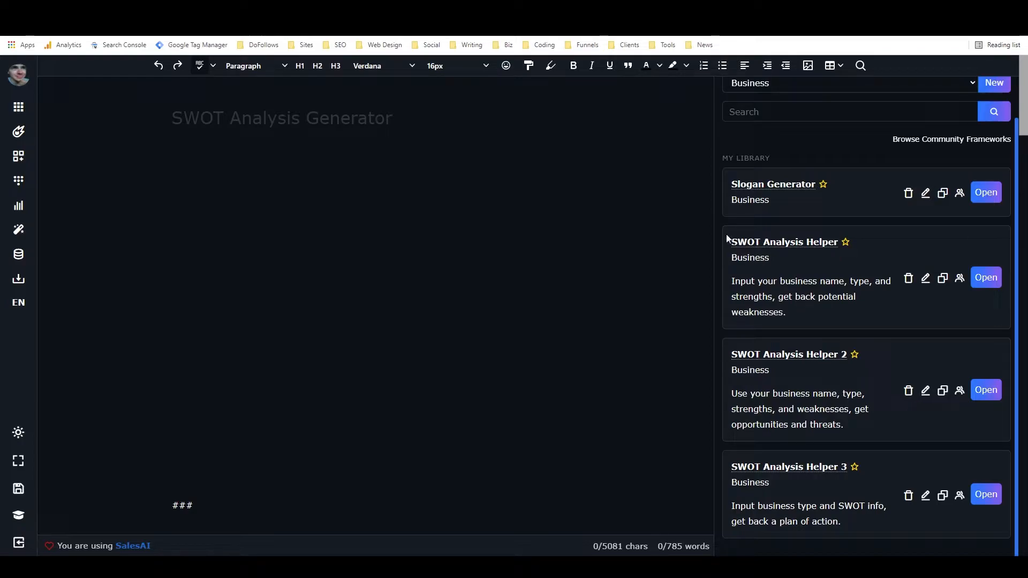
{"action": "mouse_move", "coordinate": [754, 249]}
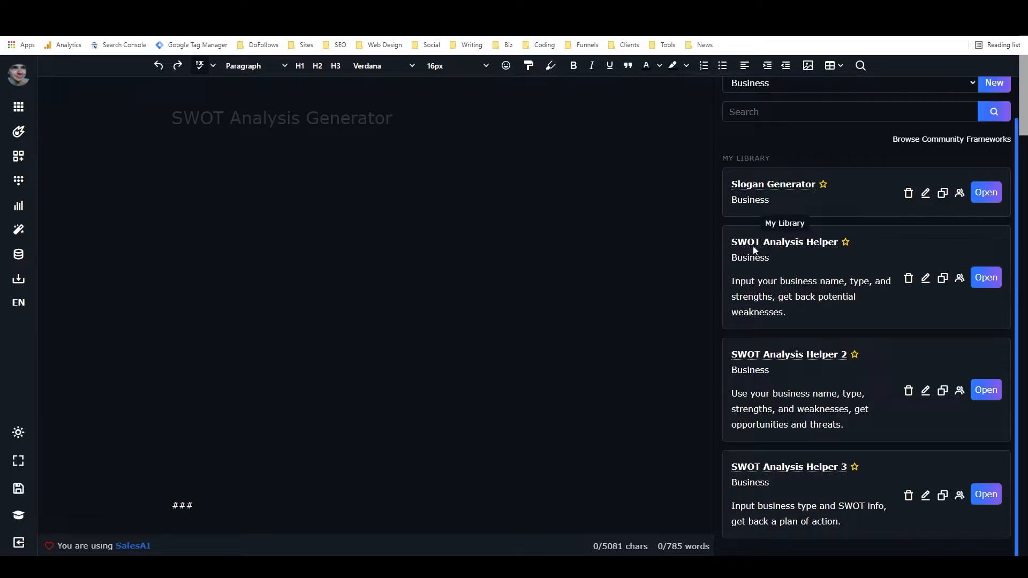
{"action": "mouse_move", "coordinate": [894, 318]}
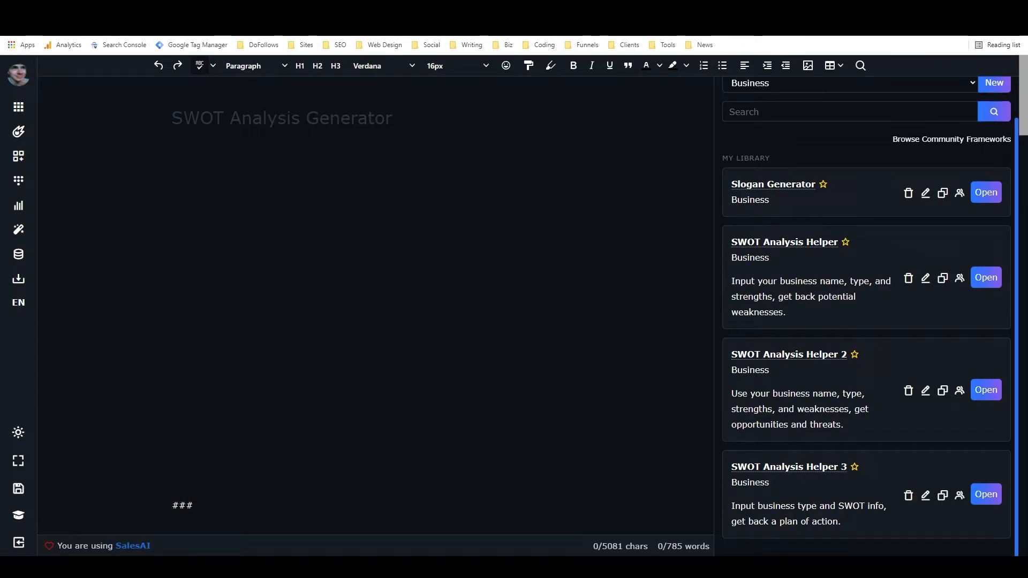
{"action": "mouse_move", "coordinate": [880, 256]}
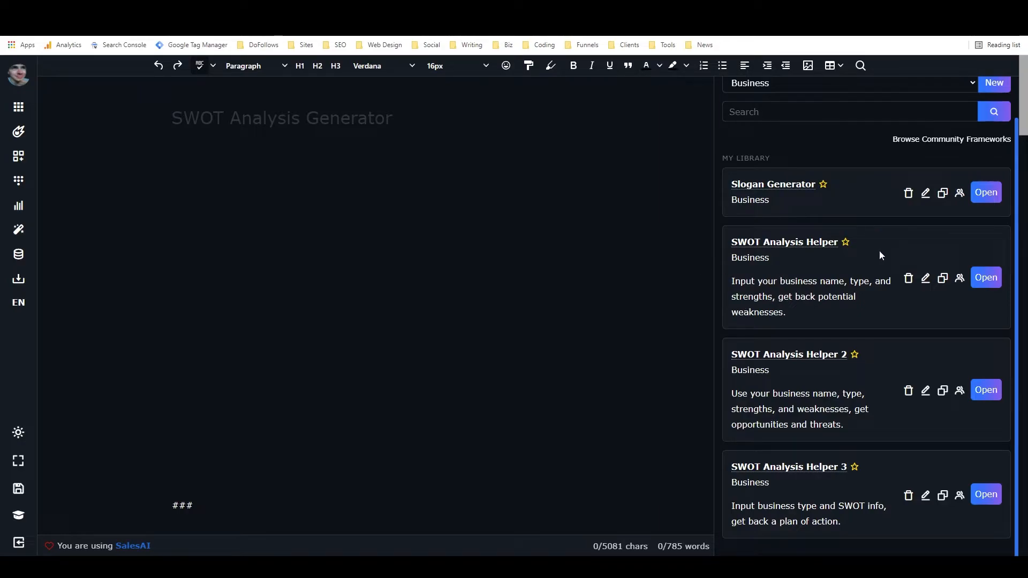
{"action": "mouse_move", "coordinate": [813, 471]}
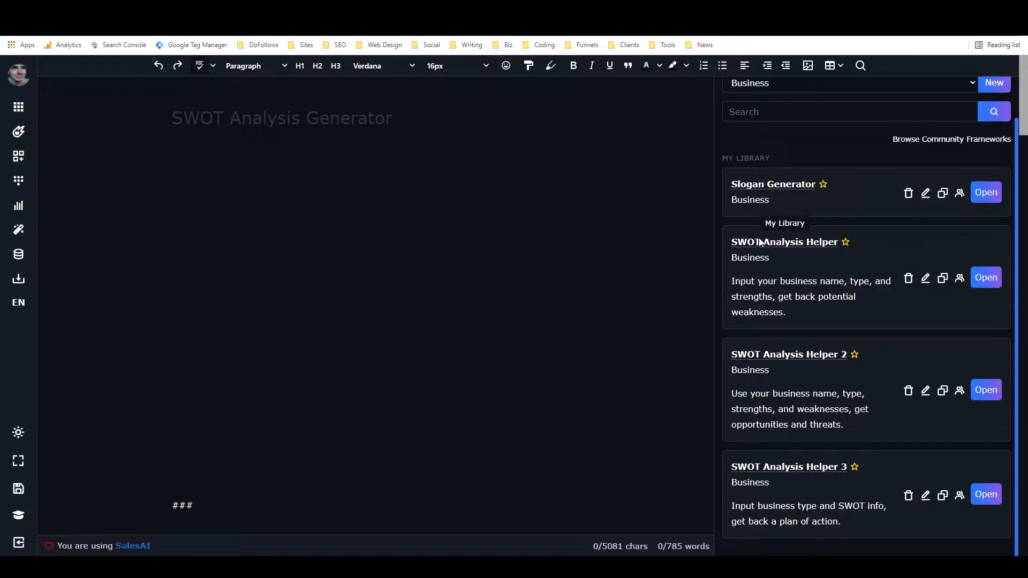
{"action": "mouse_move", "coordinate": [742, 249]}
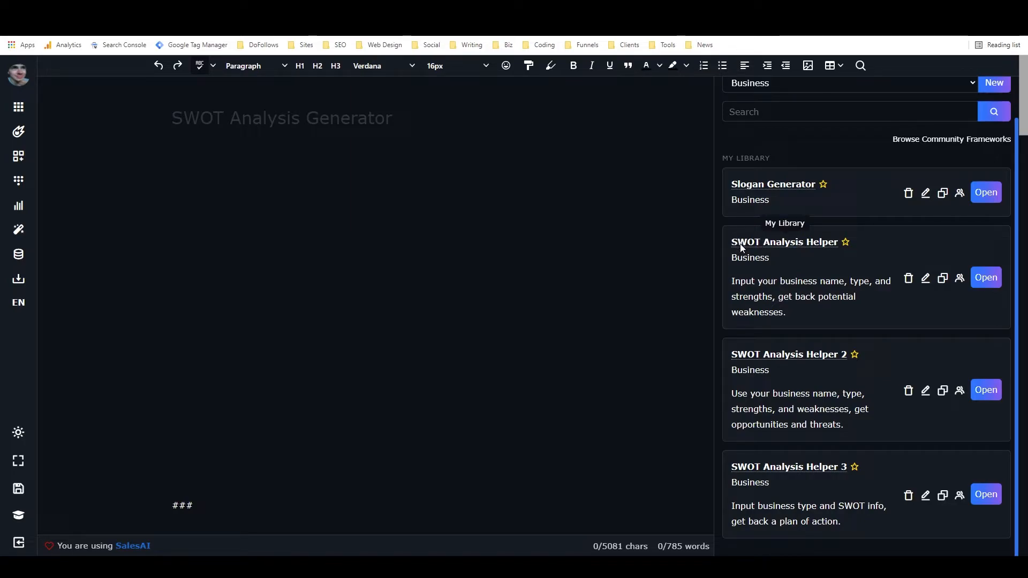
{"action": "mouse_move", "coordinate": [959, 278]}
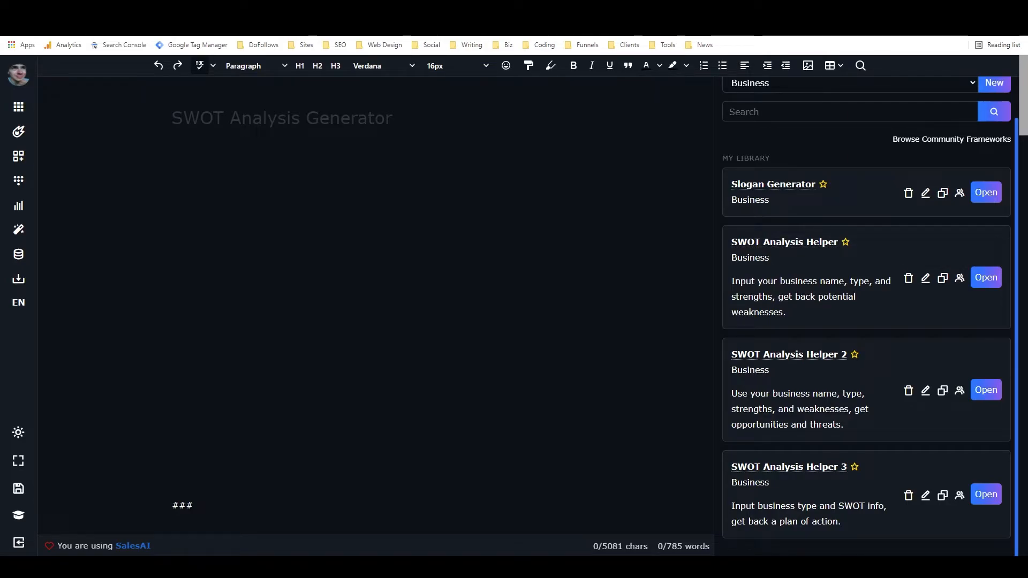
Show the saved workflows list and start a new workflow
{"action": "left_click", "coordinate": [18, 181]}
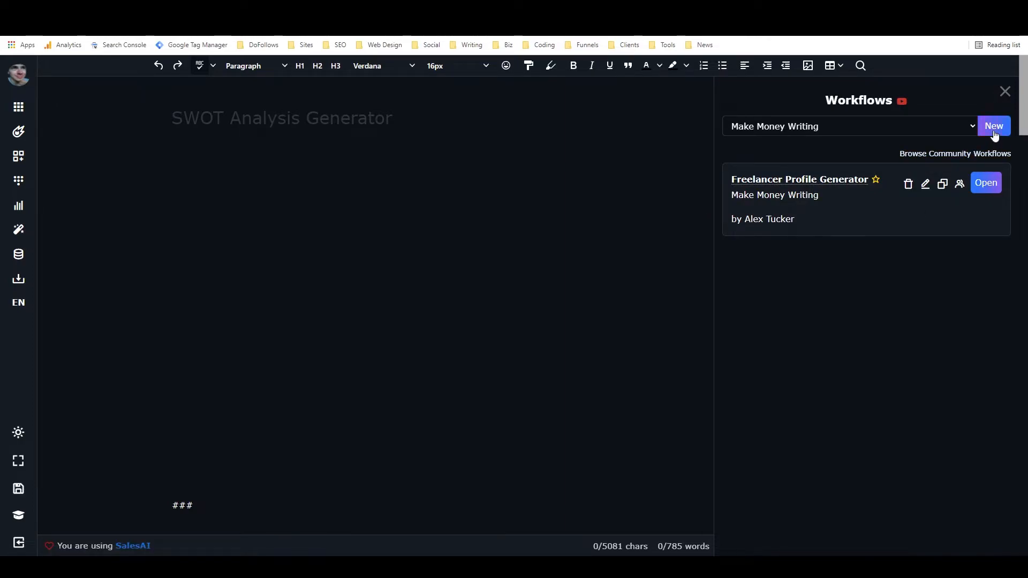
{"action": "left_click", "coordinate": [994, 126]}
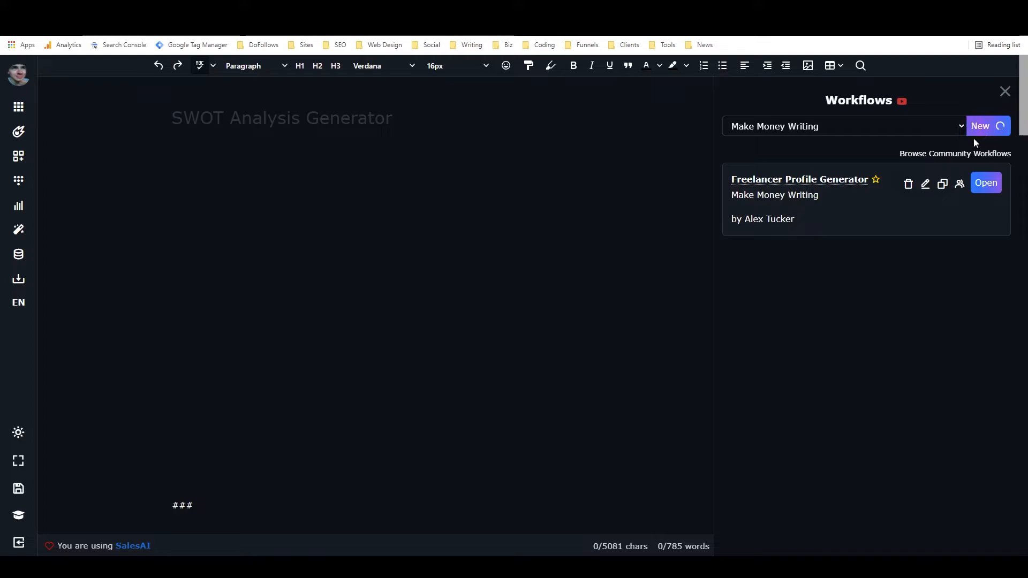
{"action": "mouse_move", "coordinate": [956, 177]}
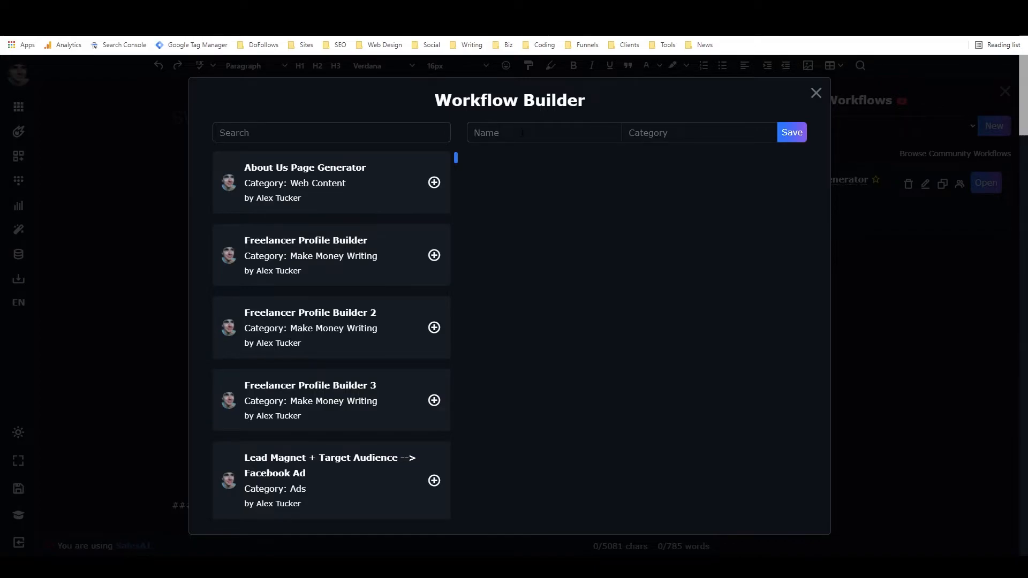
Name the workflow 'SWOT Analysis Generator' and set its category to Business
{"action": "type", "text": "S"}
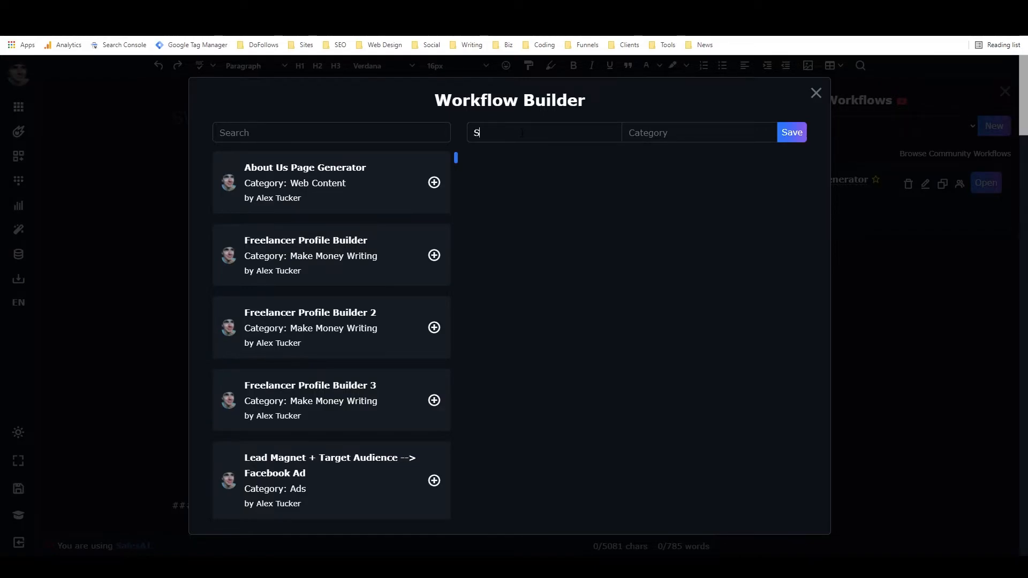
{"action": "type", "text": "WOT Analysis Generator"}
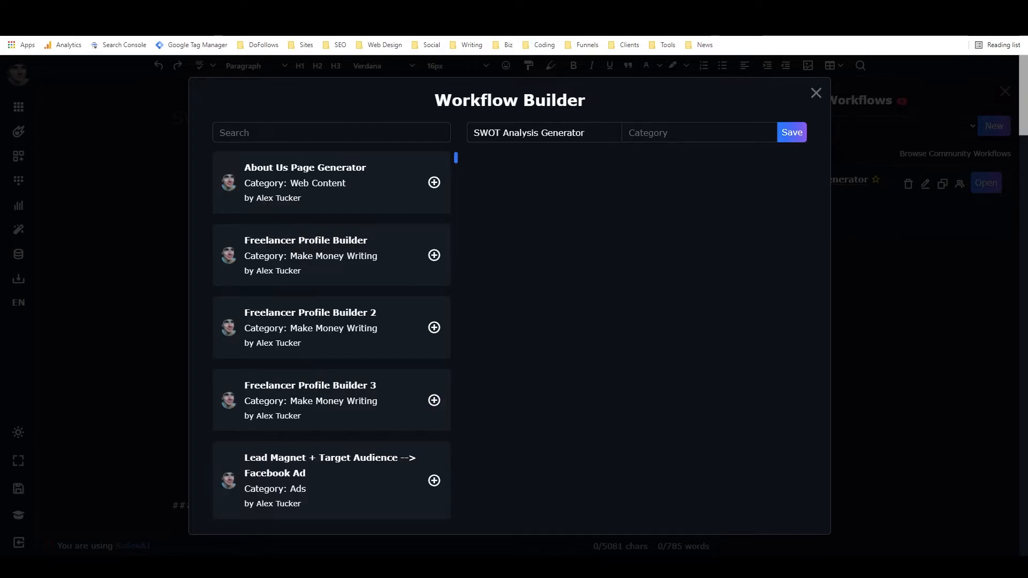
{"action": "type", "text": "Bu"}
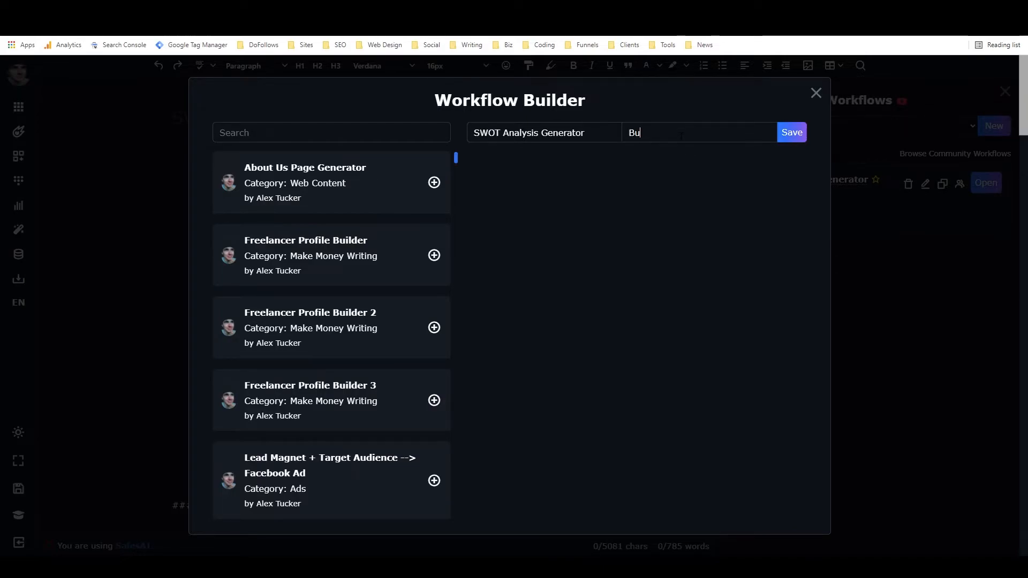
{"action": "type", "text": "siness"}
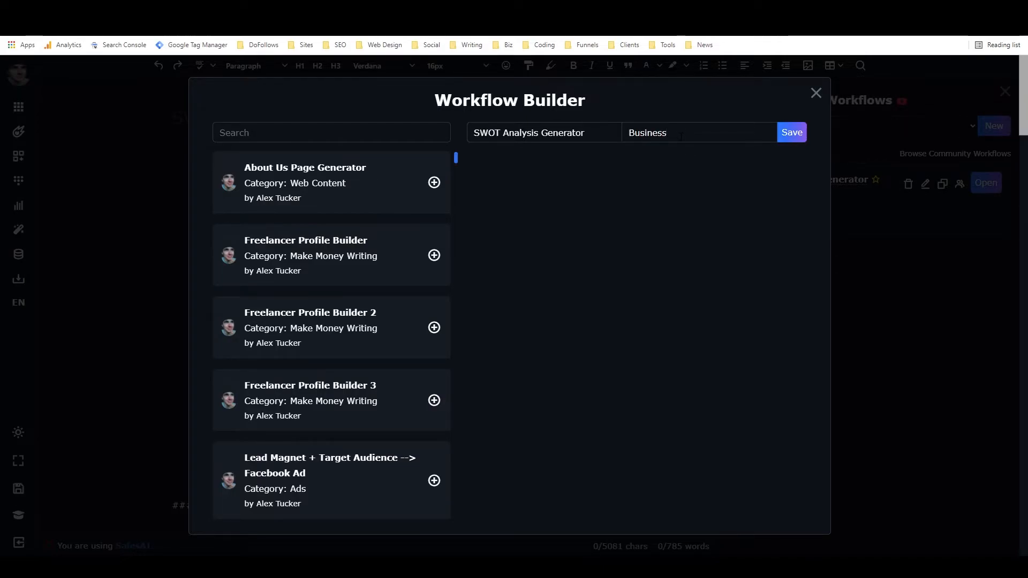
{"action": "mouse_move", "coordinate": [421, 234]}
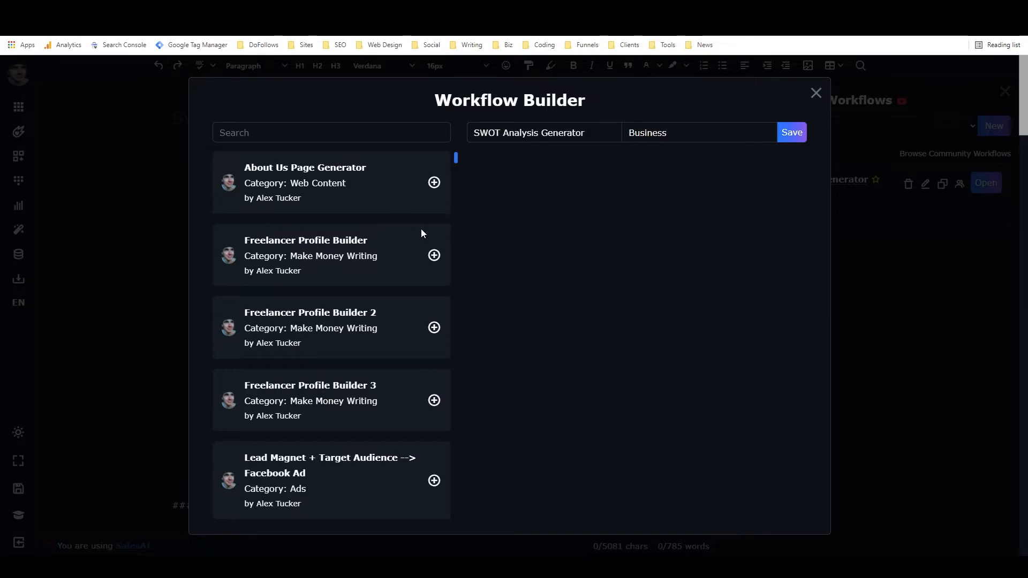
Add SWOT Analysis Helper 1–3 as workflow steps and save
{"action": "scroll", "scroll_direction": "down", "scroll_amount": 3}
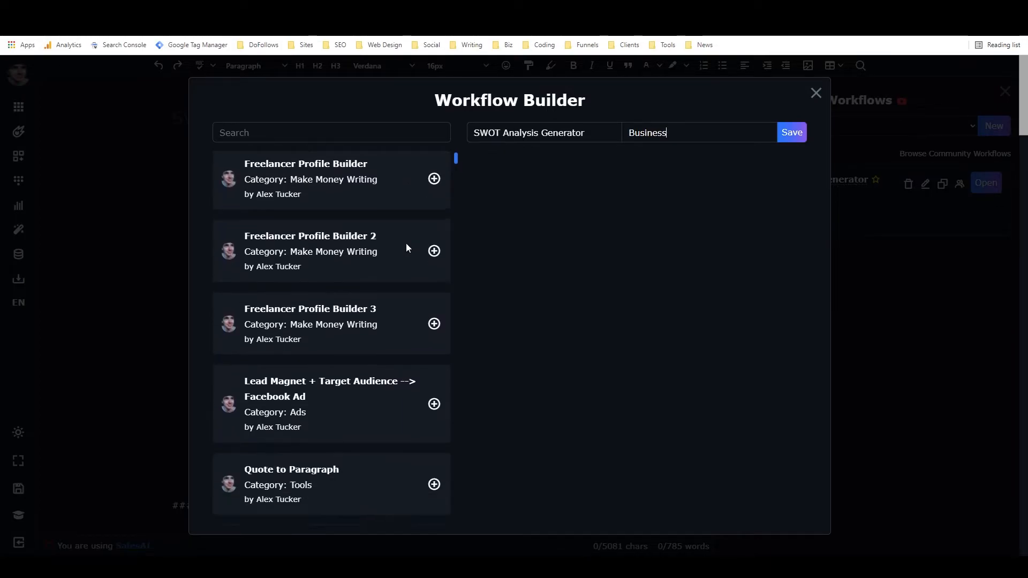
{"action": "scroll", "scroll_direction": "down", "scroll_amount": 3}
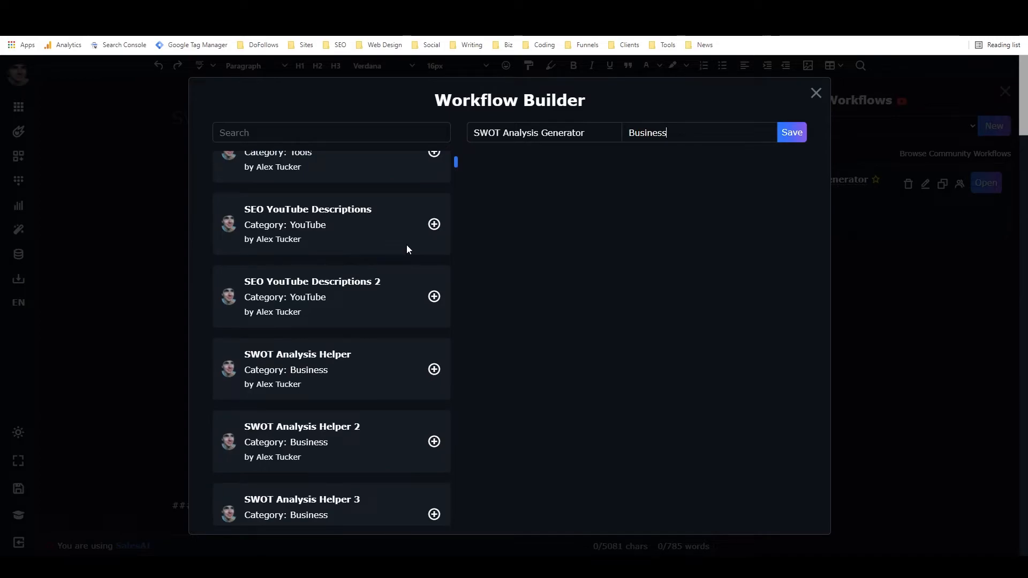
{"action": "left_click", "coordinate": [434, 263]}
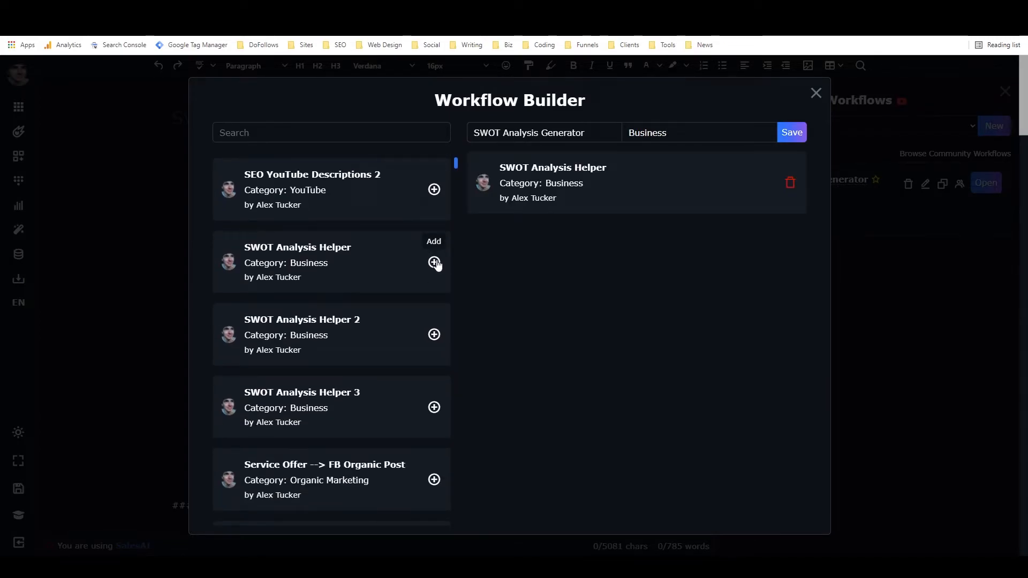
{"action": "left_click", "coordinate": [433, 263]}
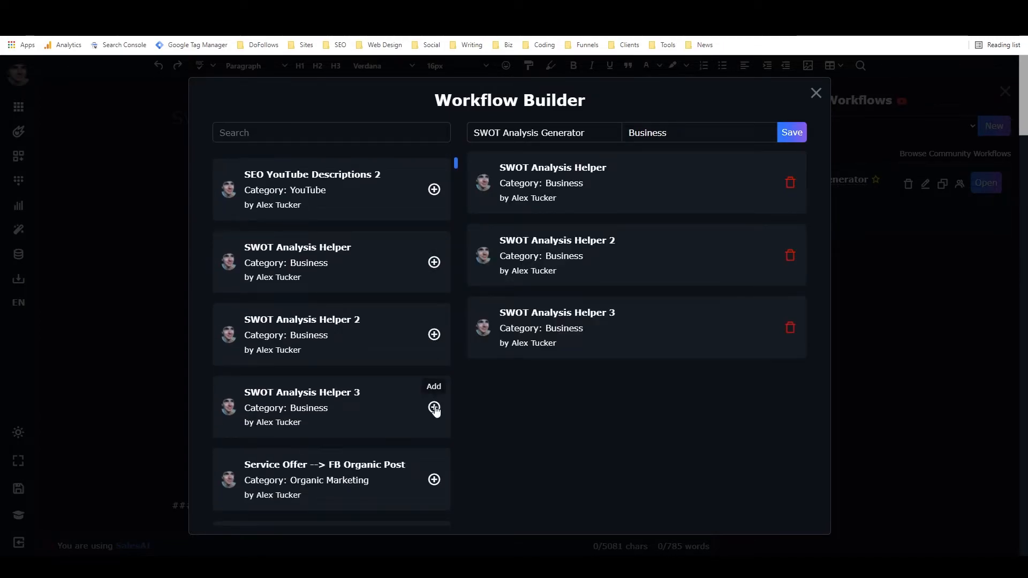
{"action": "mouse_move", "coordinate": [544, 300]}
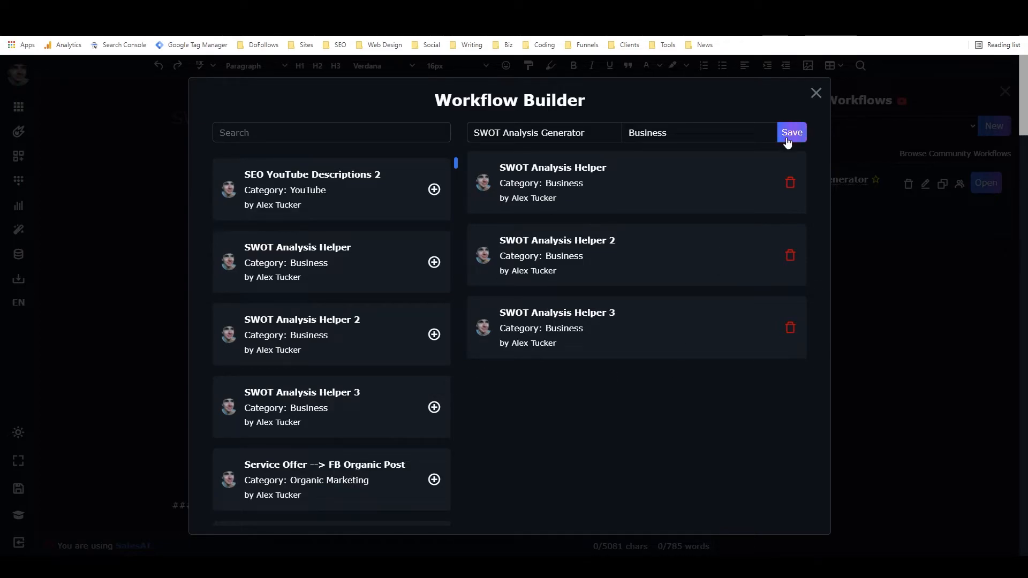
{"action": "left_click", "coordinate": [790, 132]}
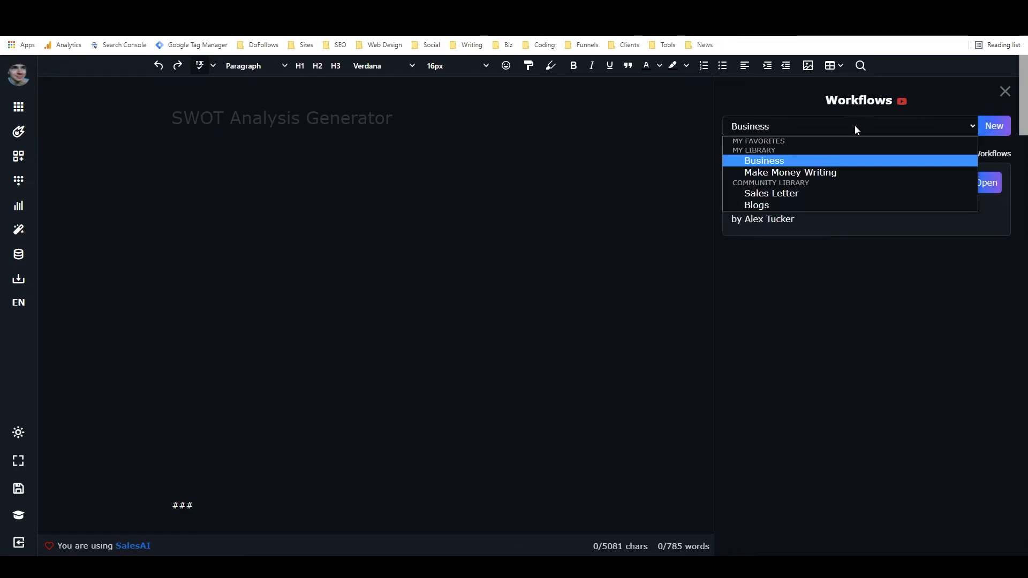
{"action": "mouse_move", "coordinate": [761, 156]}
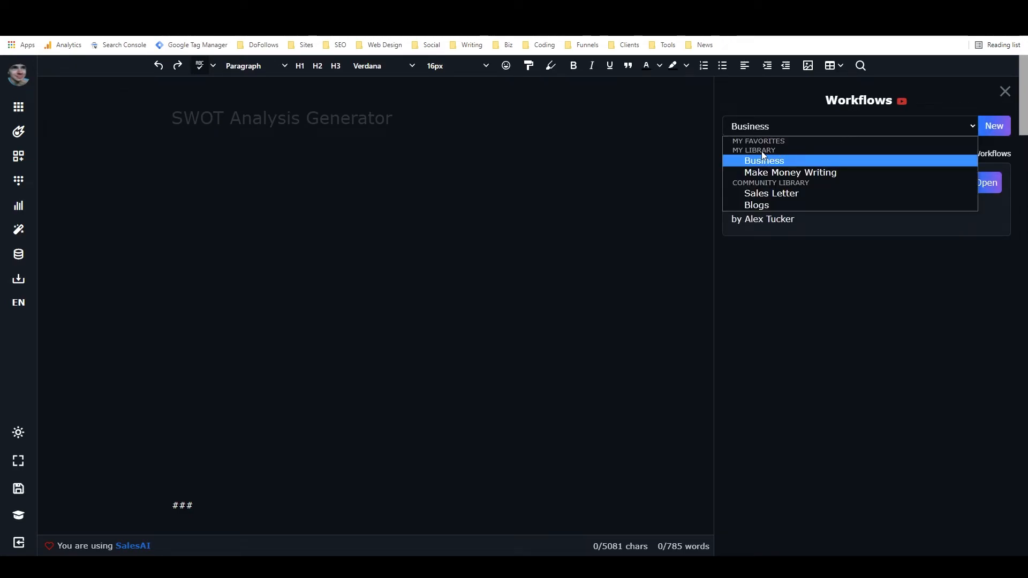
{"action": "mouse_move", "coordinate": [787, 173]}
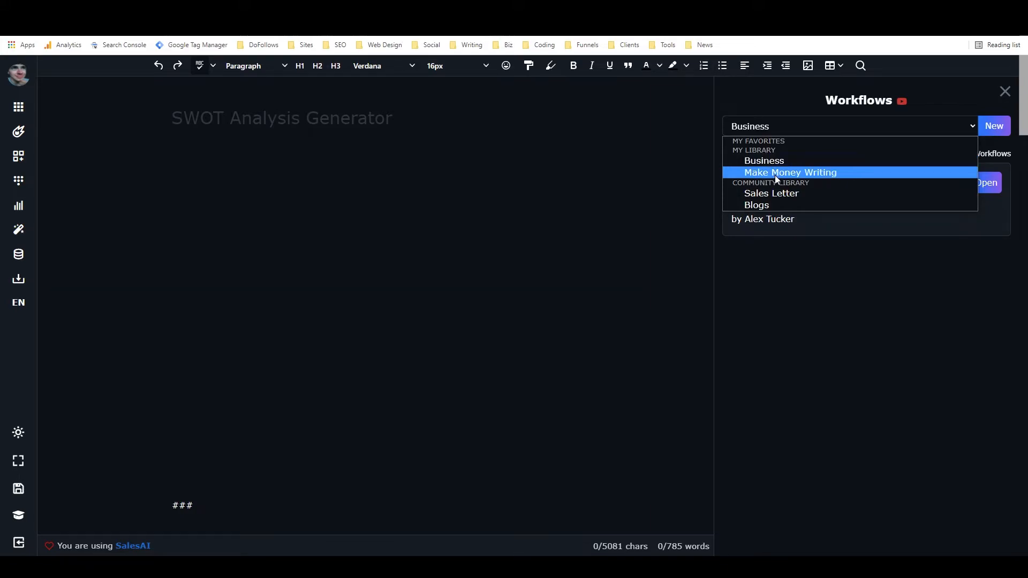
Switch the workflow category to Make Money Writing, then back to Business
{"action": "left_click", "coordinate": [790, 172]}
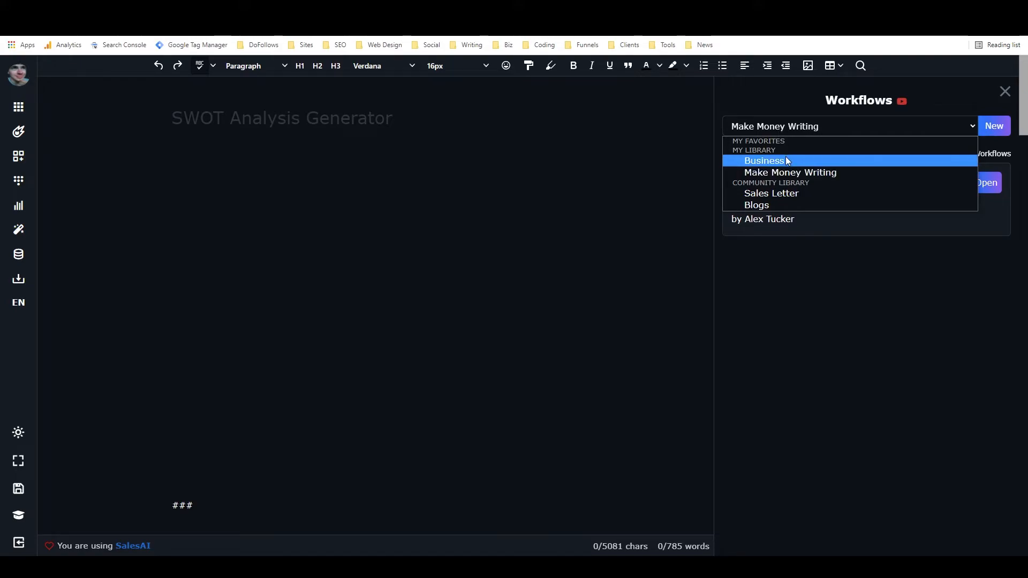
{"action": "left_click", "coordinate": [764, 160]}
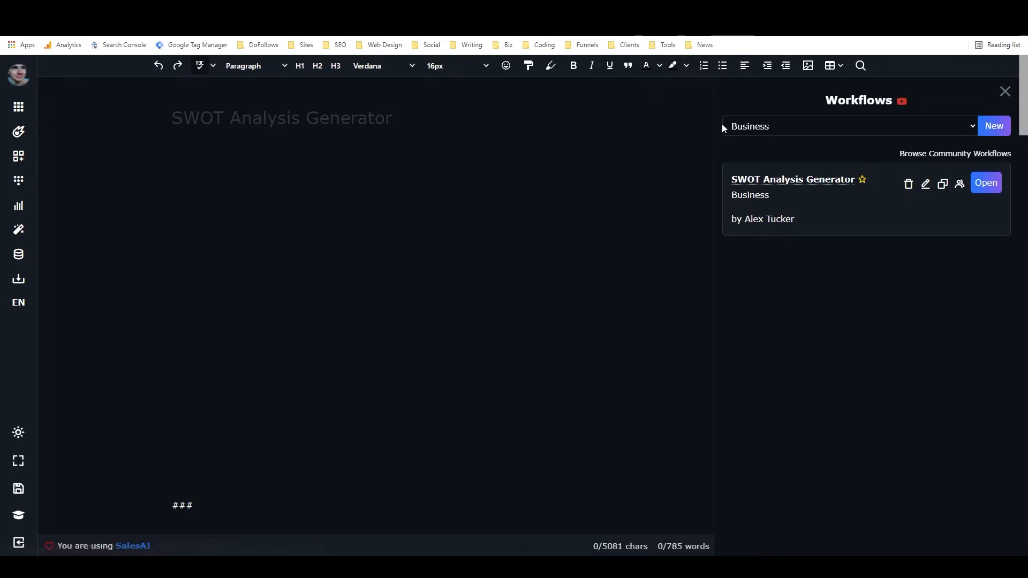
{"action": "mouse_move", "coordinate": [844, 173]}
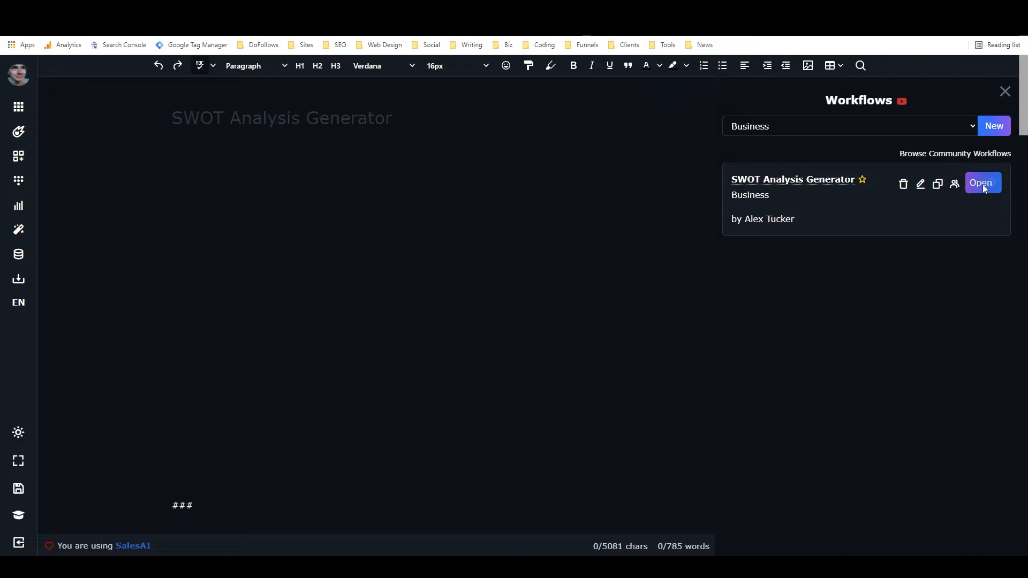
{"action": "left_click", "coordinate": [980, 182]}
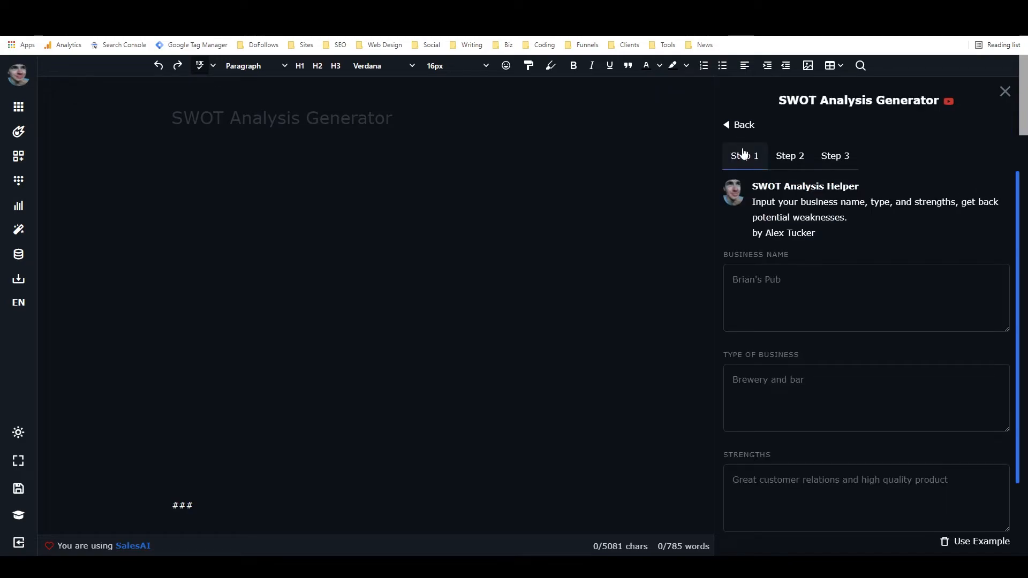
{"action": "left_click", "coordinate": [789, 156]}
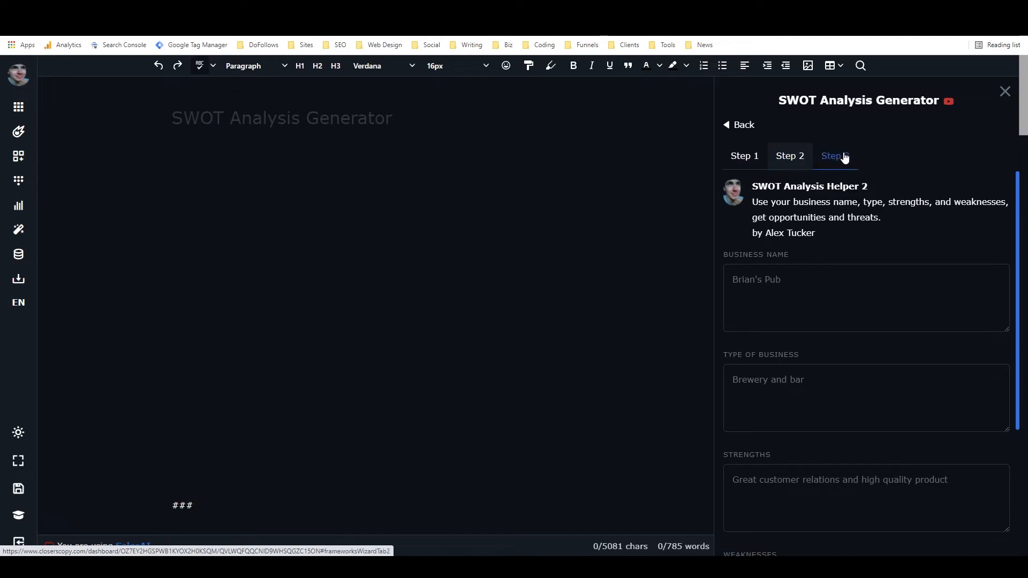
{"action": "left_click", "coordinate": [743, 155]}
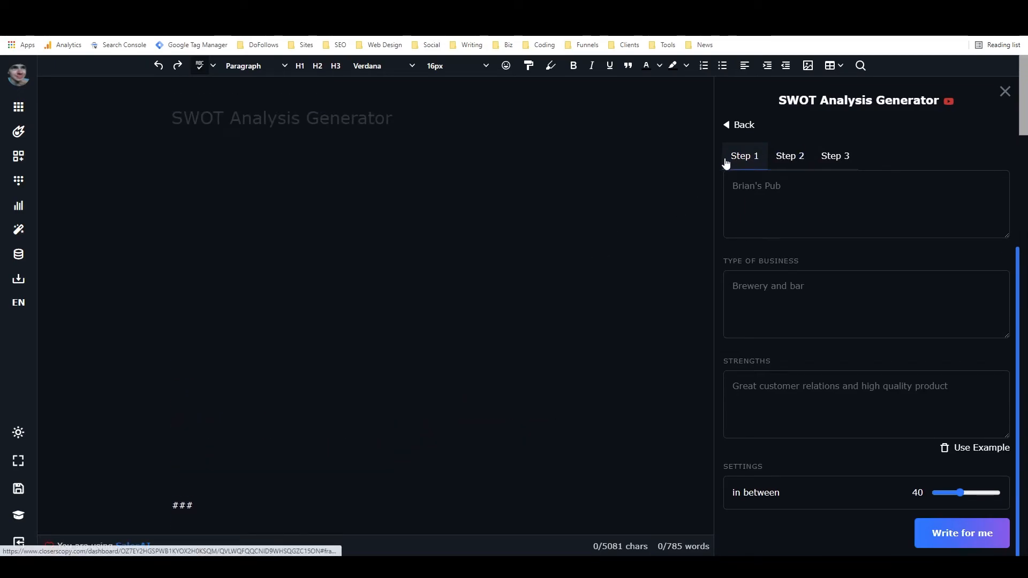
{"action": "mouse_move", "coordinate": [910, 162]}
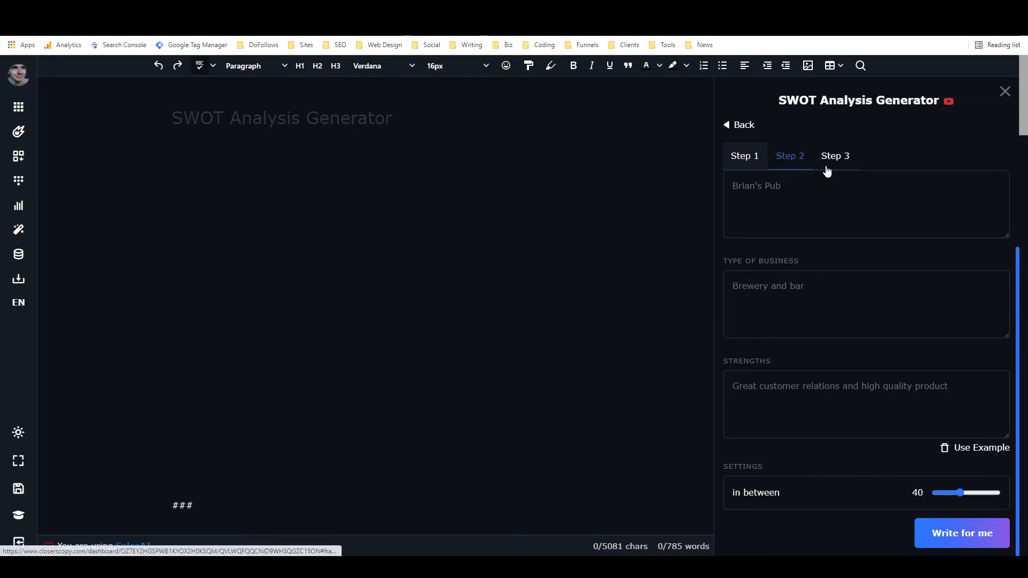
{"action": "scroll", "scroll_direction": "up", "scroll_amount": 3}
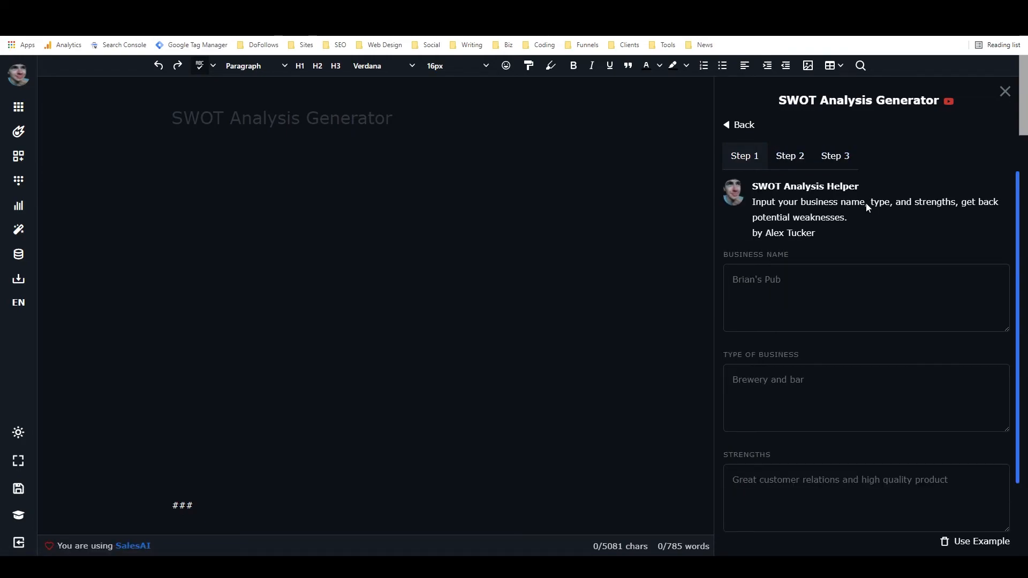
{"action": "mouse_move", "coordinate": [841, 214]}
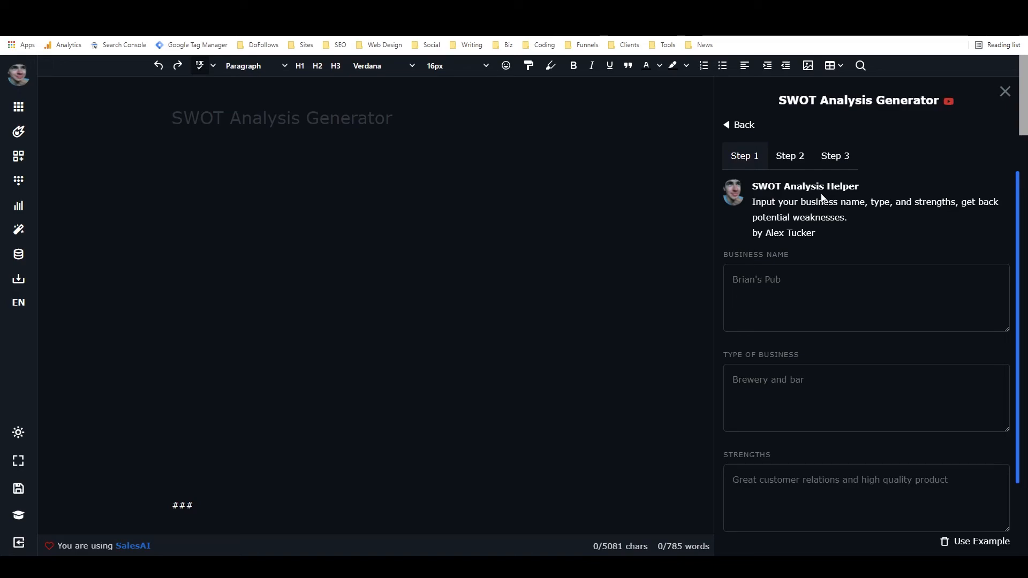
{"action": "left_click", "coordinate": [740, 125]}
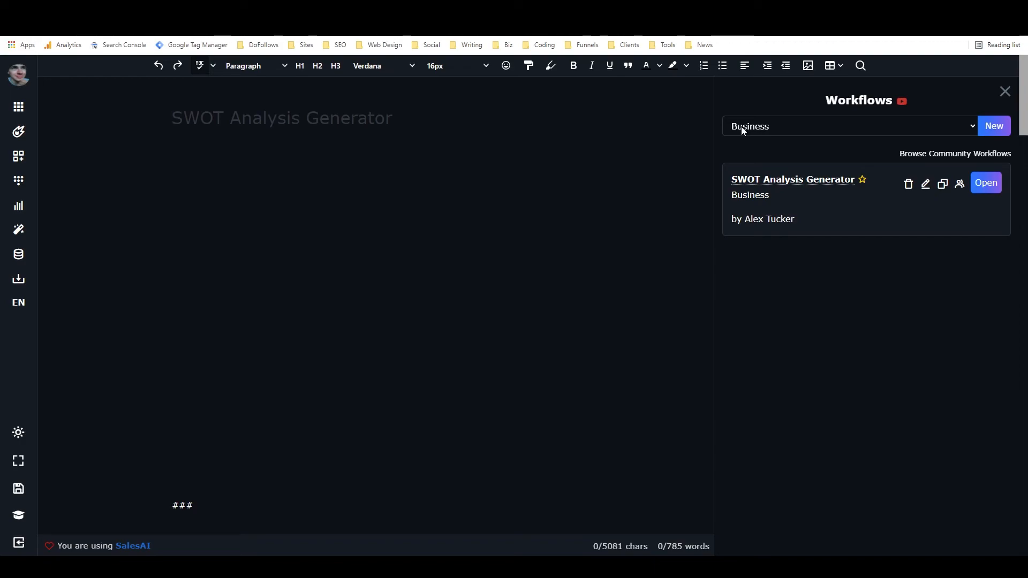
{"action": "mouse_move", "coordinate": [733, 156]}
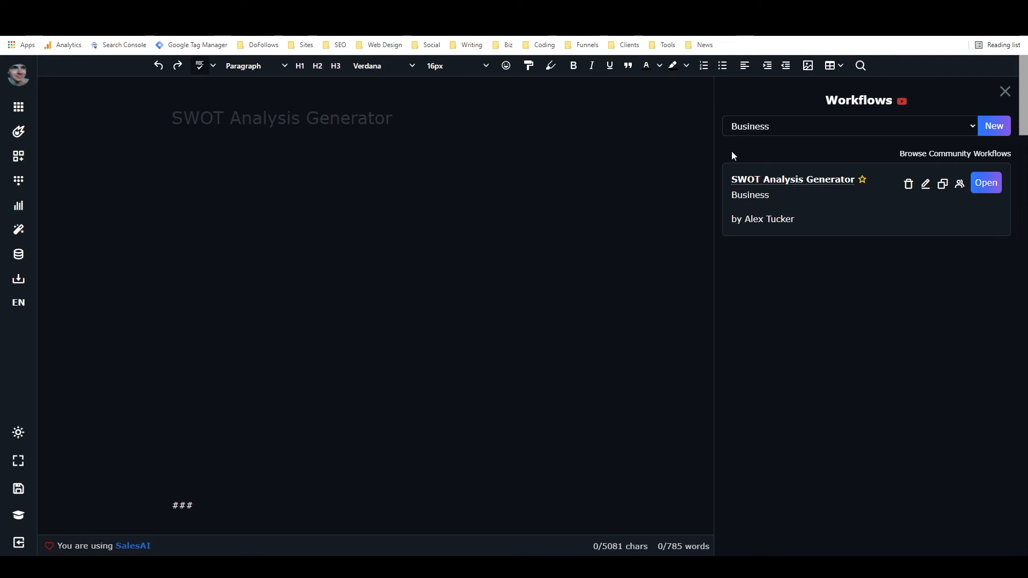
{"action": "mouse_move", "coordinate": [734, 178]}
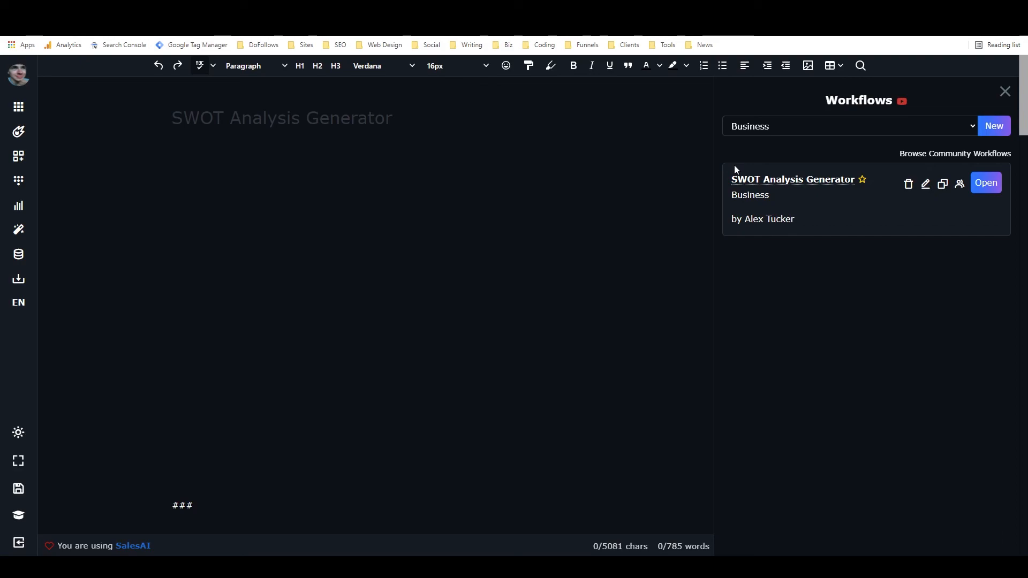
{"action": "mouse_move", "coordinate": [732, 172]}
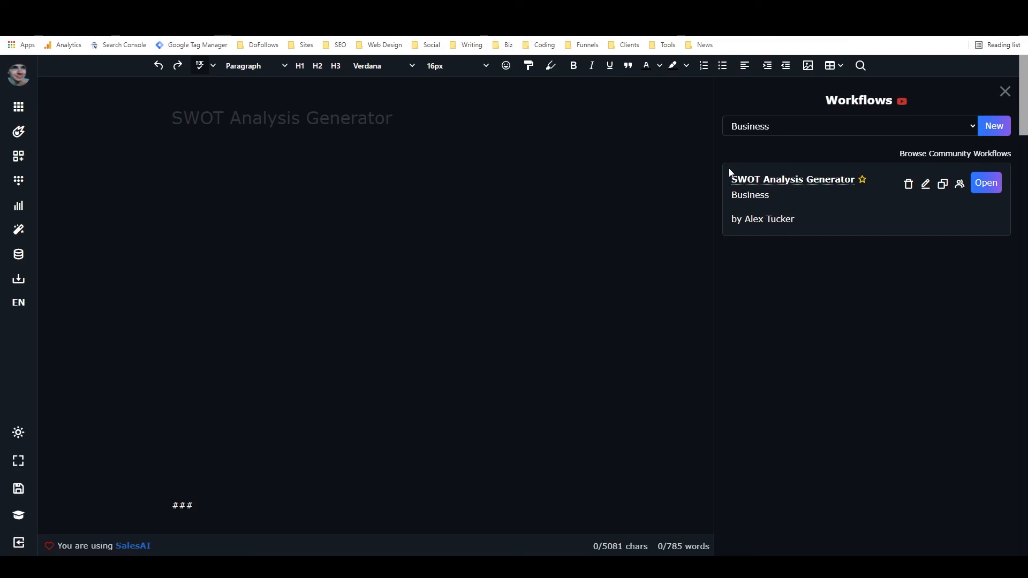
{"action": "mouse_move", "coordinate": [768, 166]}
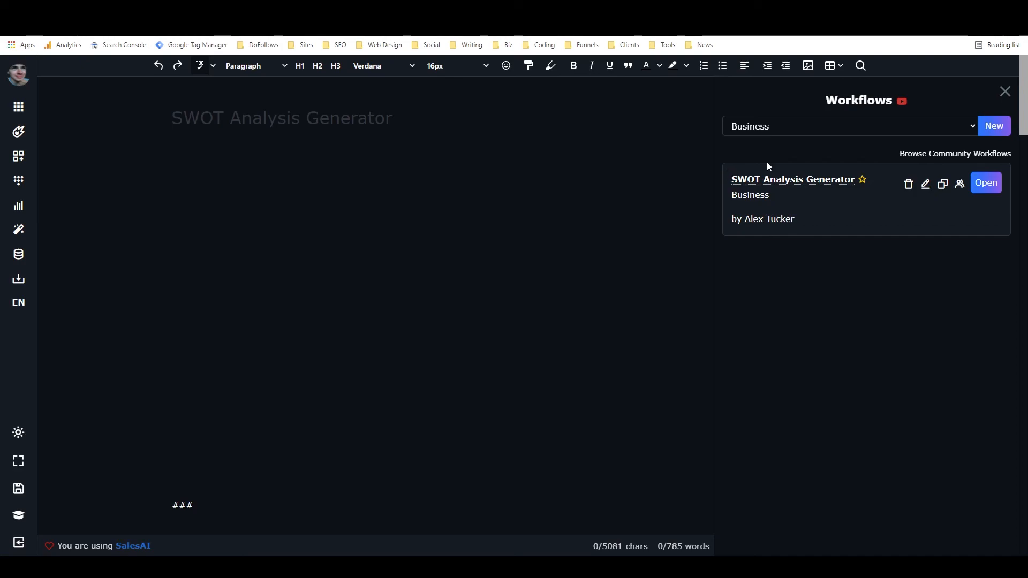
{"action": "mouse_move", "coordinate": [746, 161]}
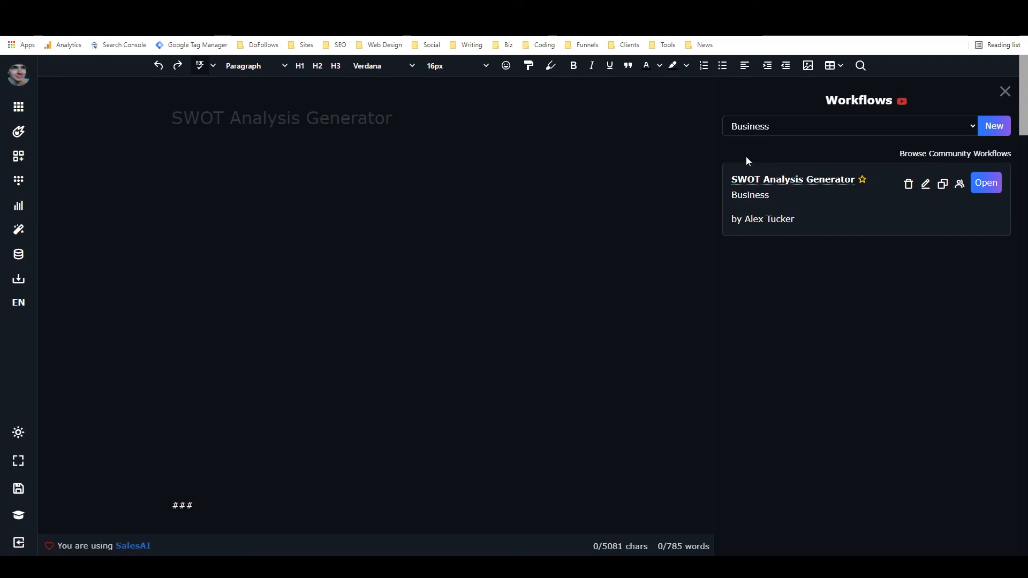